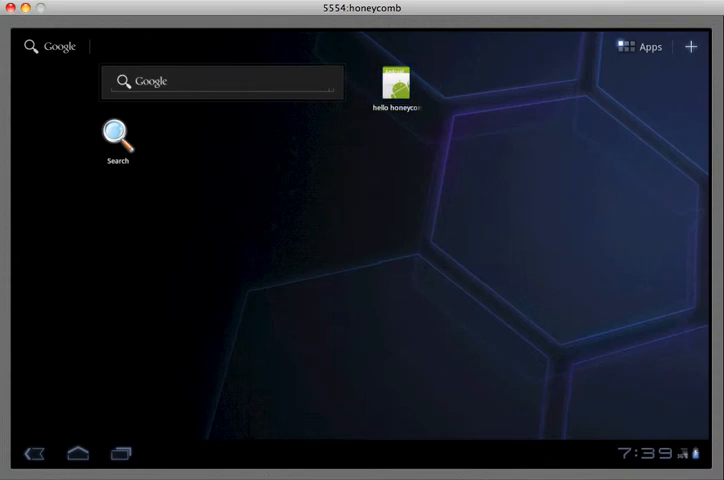
Launch the hello honeycomb app from its home-screen shortcut so the Hello World screen shows.
{"action": "double_click", "coordinate": [396, 82]}
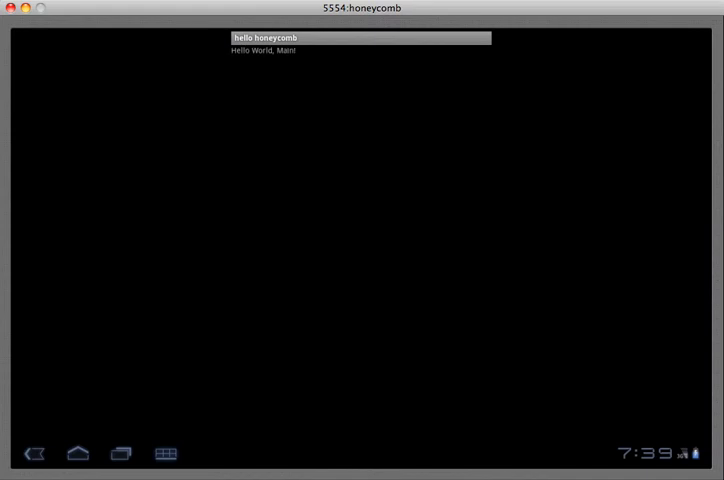
Leave the Hello World app via Back and Home, returning to the home screen.
{"action": "left_click", "coordinate": [164, 452]}
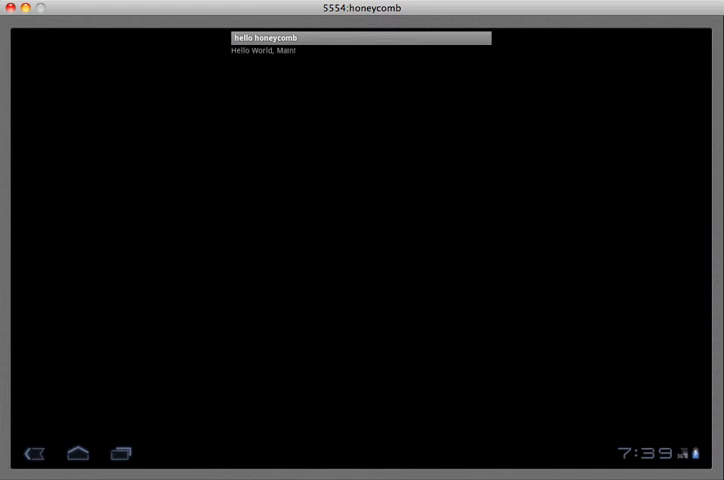
{"action": "left_click", "coordinate": [76, 452]}
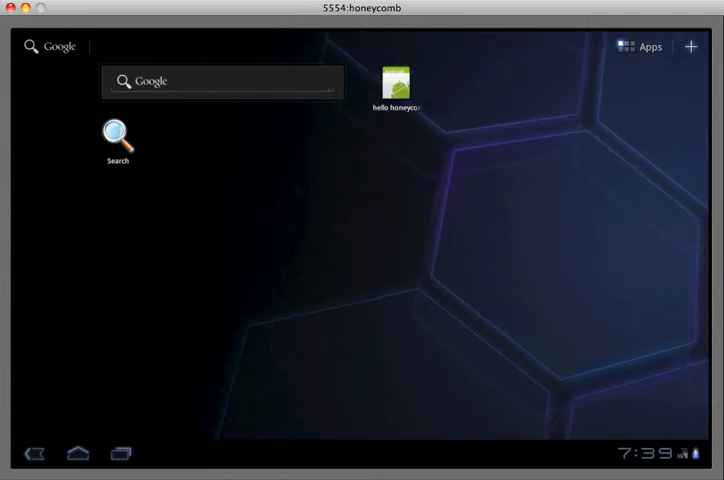
Show the All apps launcher listing every installed application, including hello honeycomb.
{"action": "left_click", "coordinate": [640, 46]}
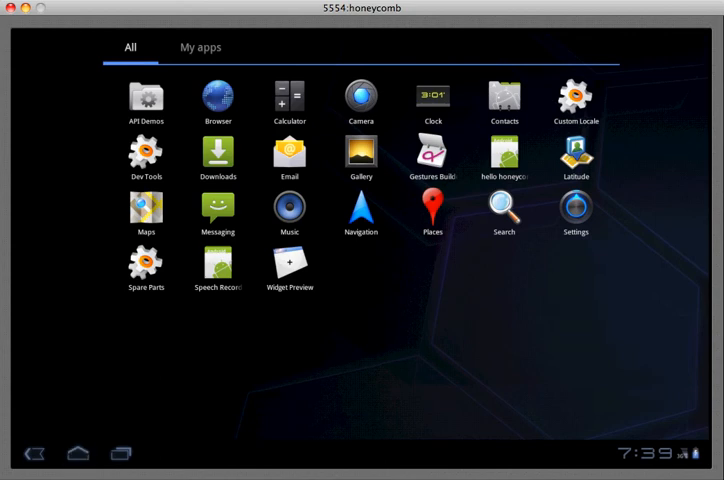
{"action": "left_click", "coordinate": [120, 454]}
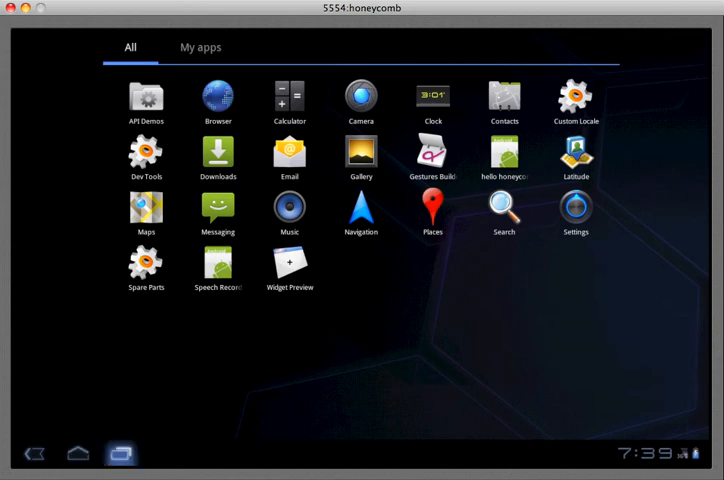